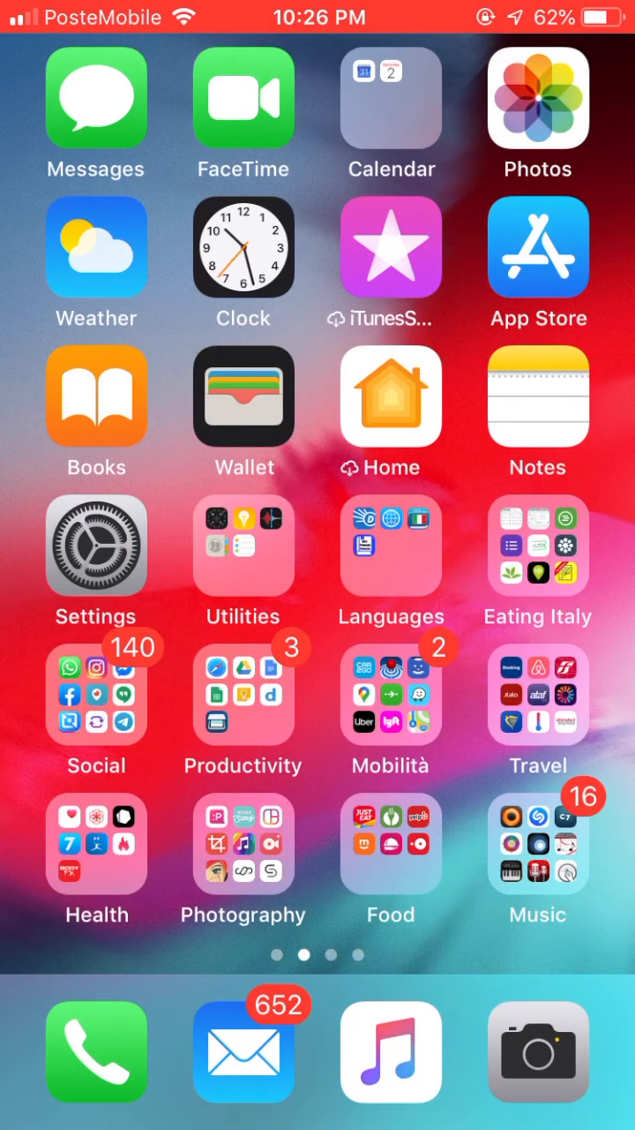
# Step: Launch Loopy HD from the home screen and bring up its settings panel
pyautogui.click(537, 844)
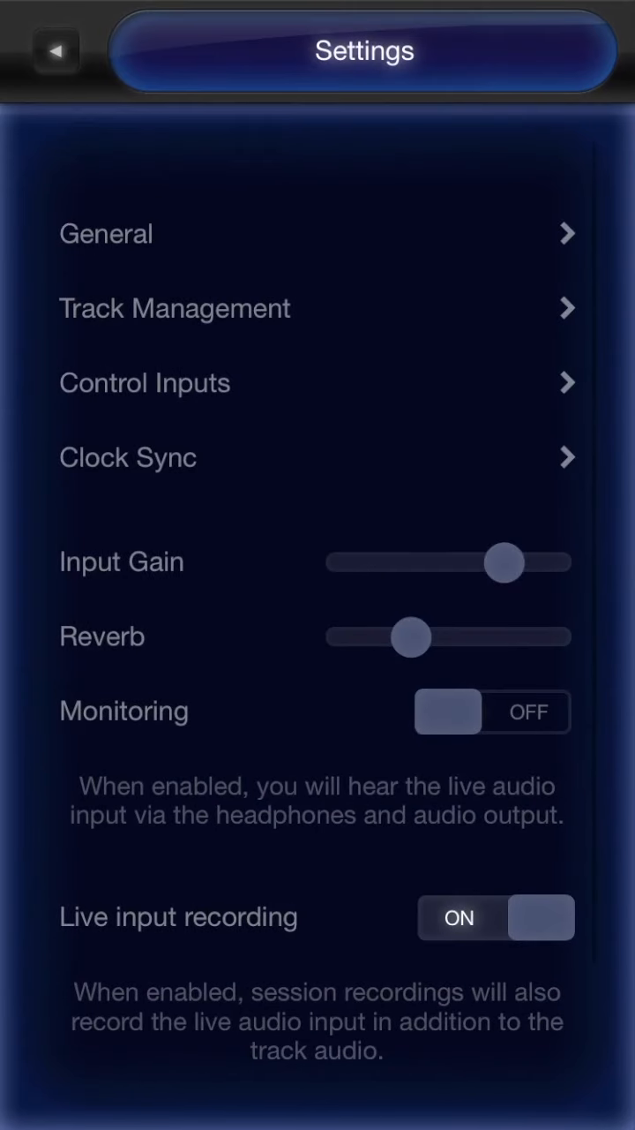
# Step: Go into the General settings listing shake to reset, noise gate and metronome
pyautogui.click(106, 233)
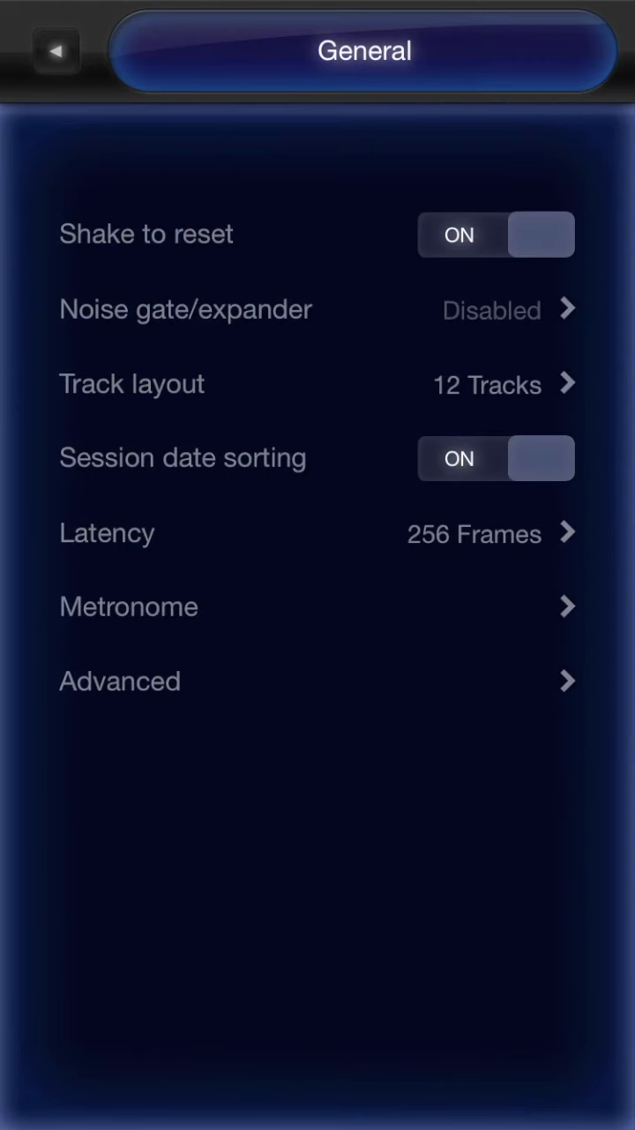
# Step: Switch the metronome sound from Kick + Hi-Hat to Click and go back
pyautogui.click(127, 607)
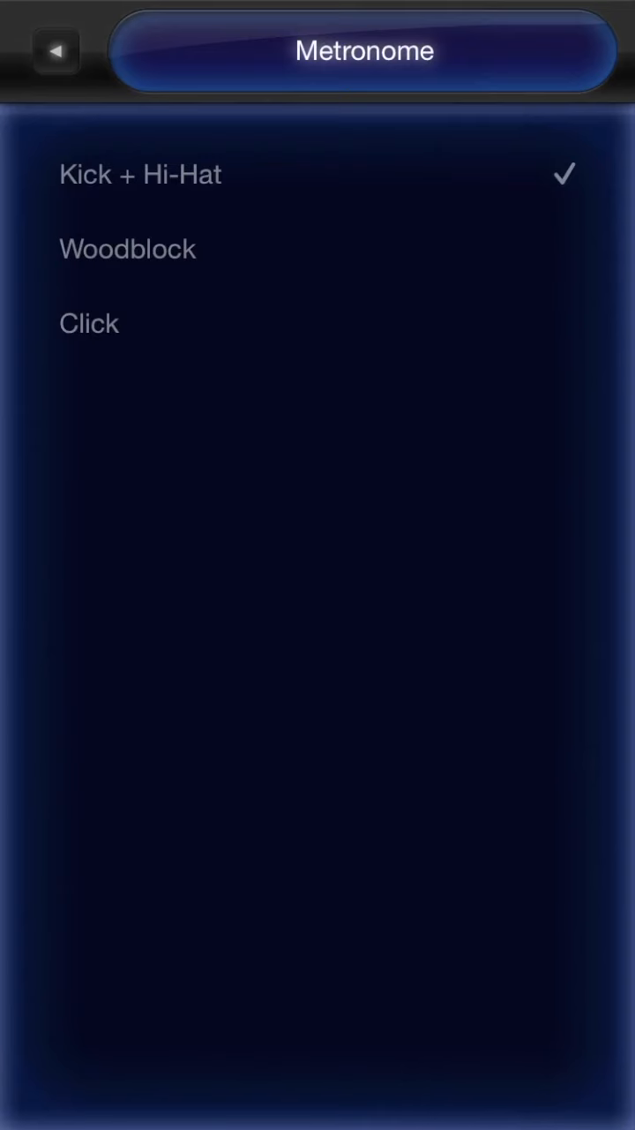
pyautogui.click(88, 323)
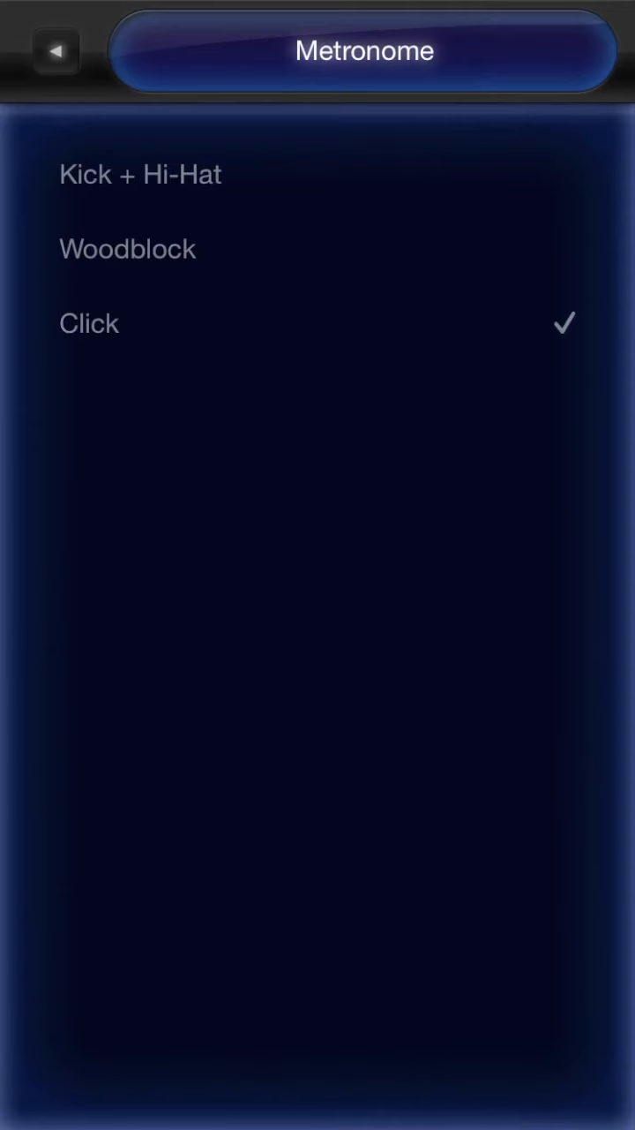
pyautogui.click(55, 49)
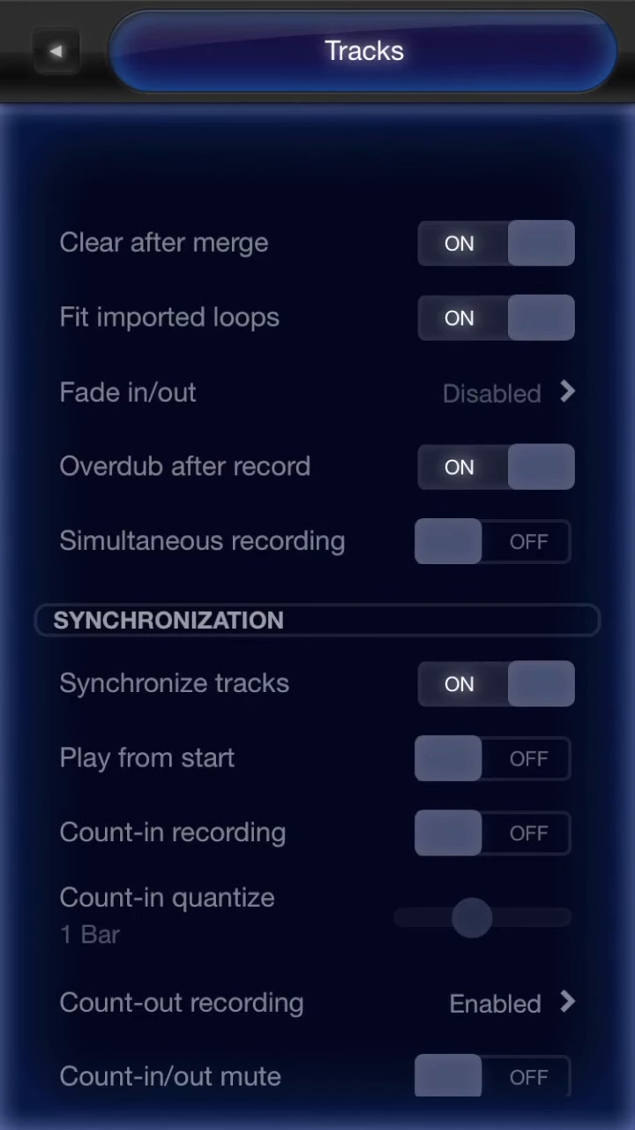
# Step: Scroll through the Tracks recording and synchronization options
pyautogui.scroll(-3)
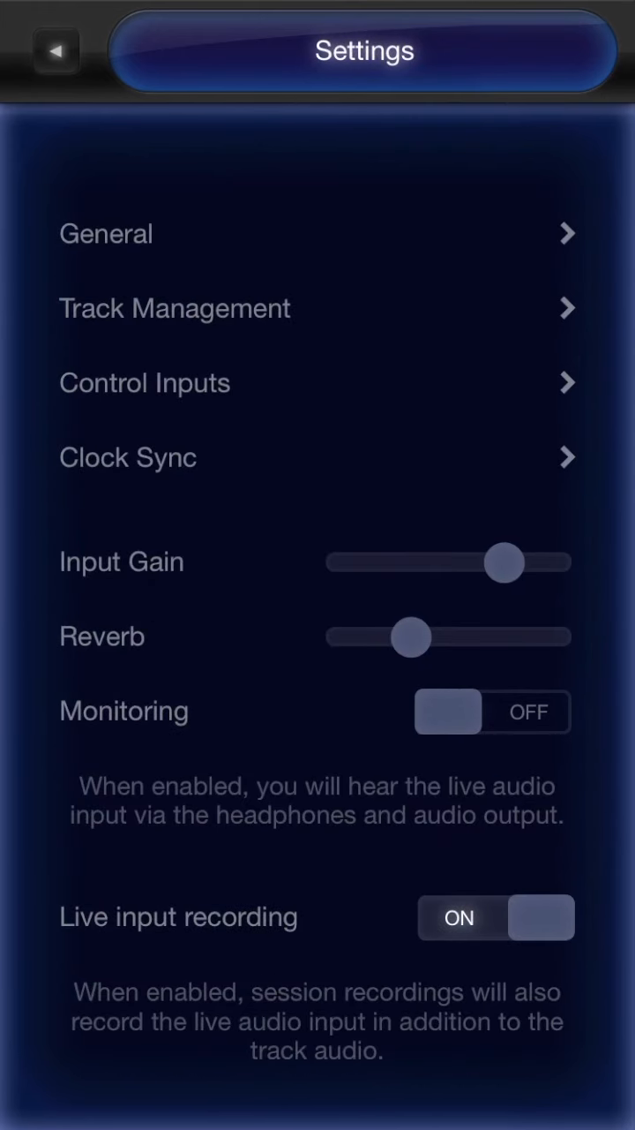
# Step: Lower the Input Gain slider and leave the settings for the session menu
pyautogui.moveTo(509, 562); pyautogui.dragTo(466, 561)
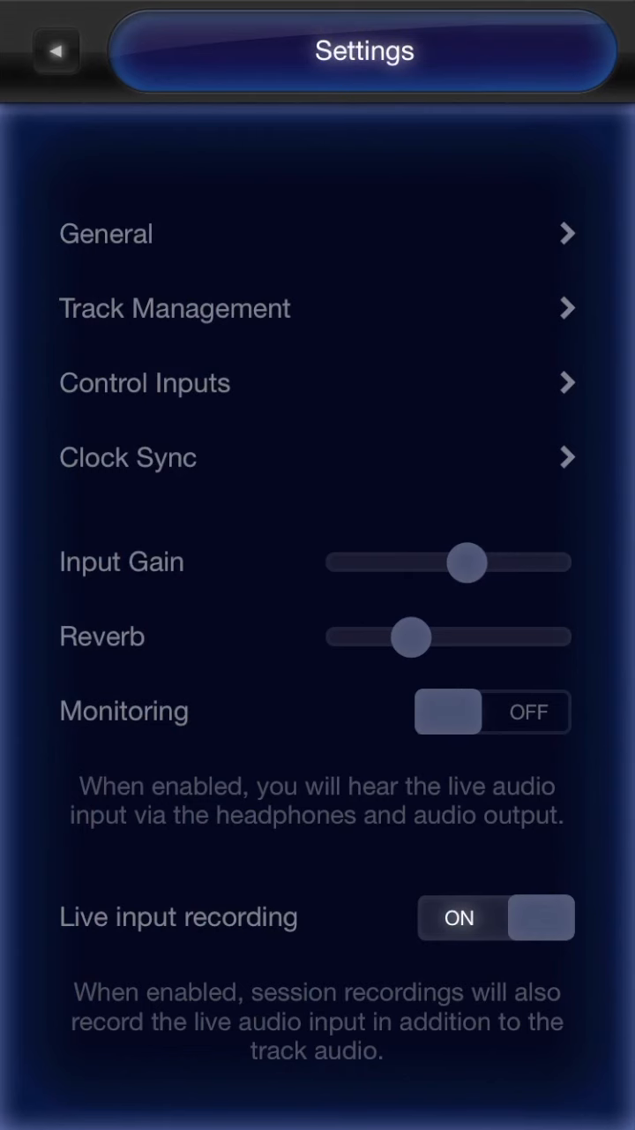
pyautogui.moveTo(466, 561); pyautogui.dragTo(430, 561)
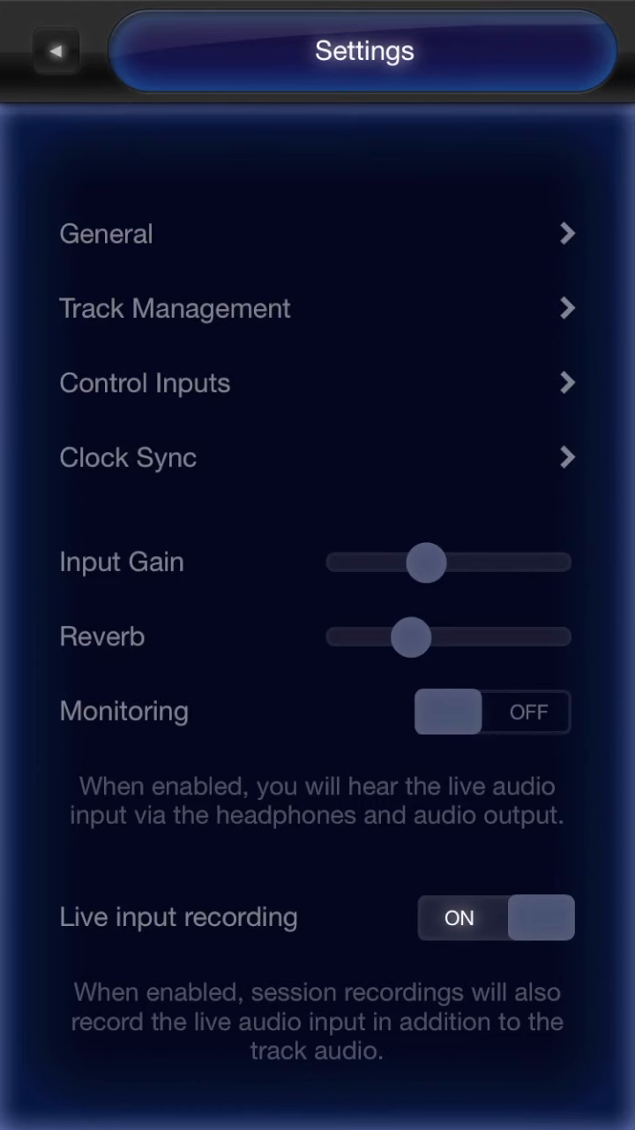
pyautogui.click(53, 50)
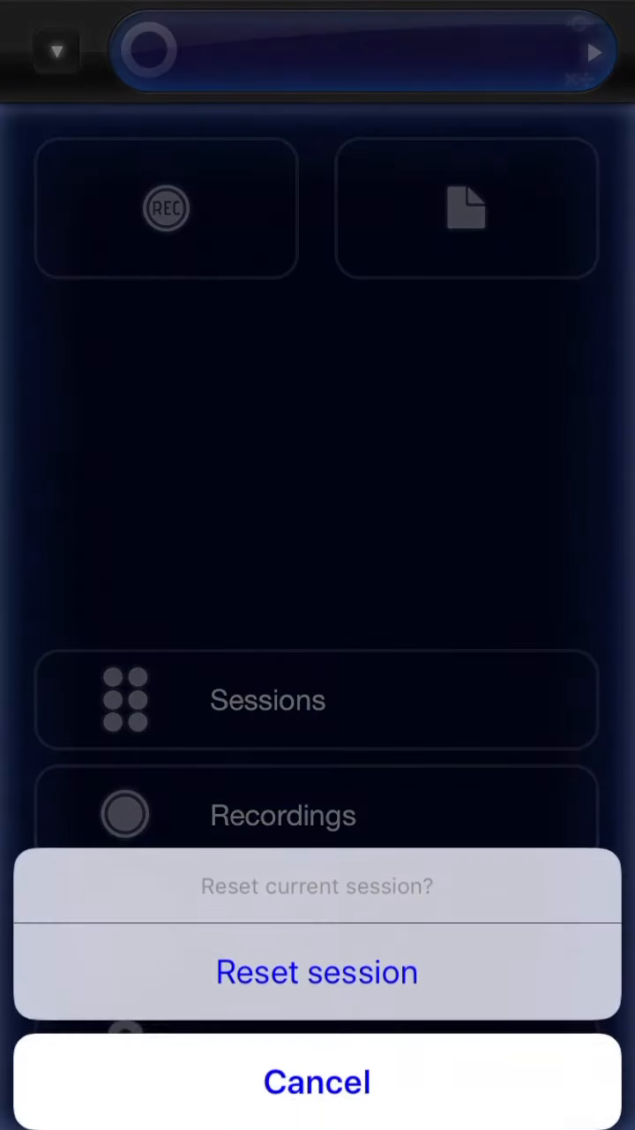
# Step: Confirm resetting the session to an empty grid of twelve loop tracks
pyautogui.click(318, 971)
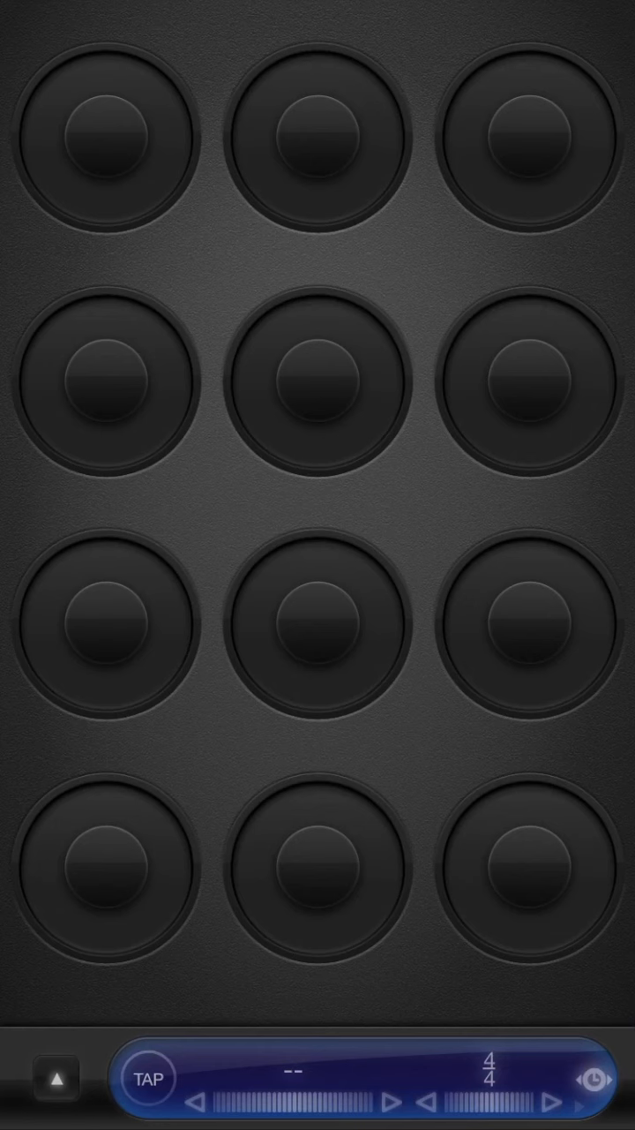
# Step: Show playback progress instead of tempo and enable the metronome click
pyautogui.click(487, 1059)
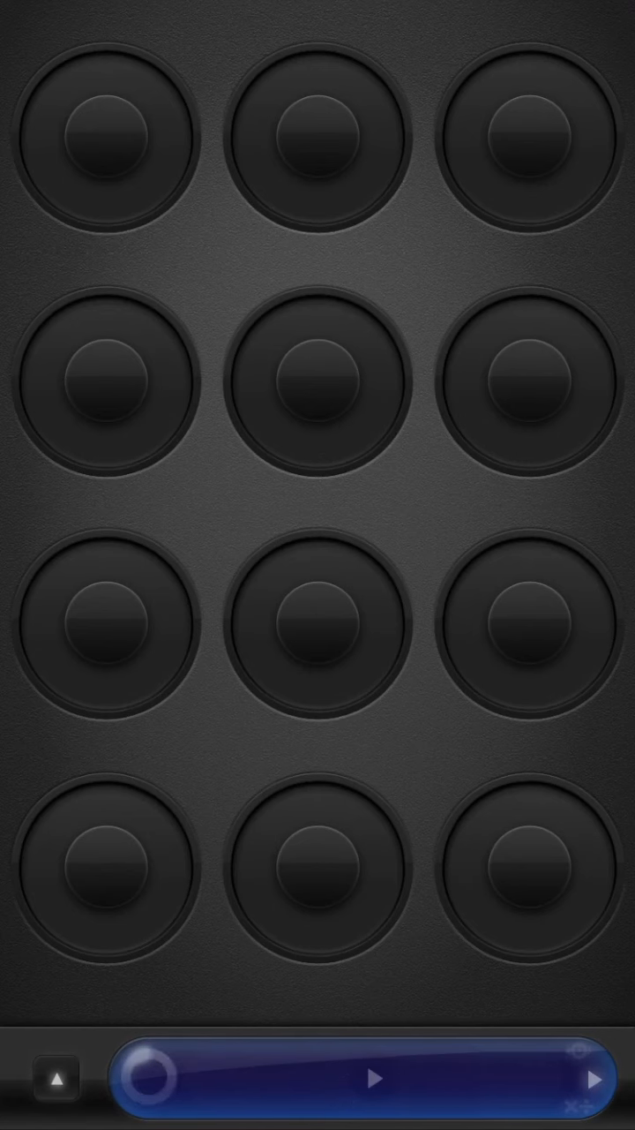
pyautogui.click(377, 1077)
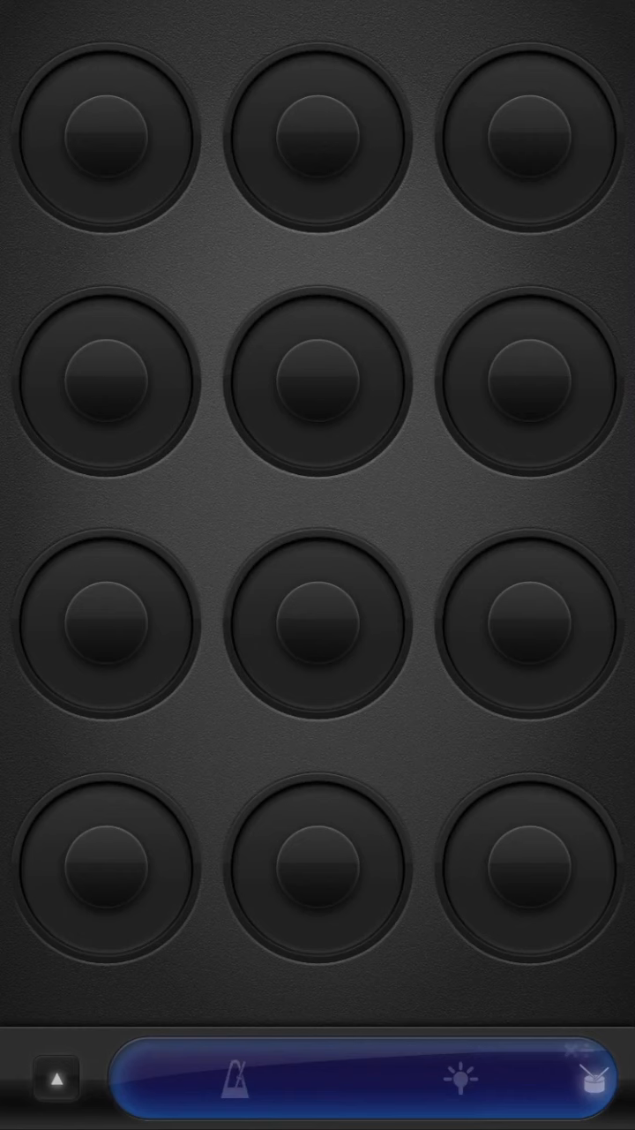
pyautogui.click(235, 1080)
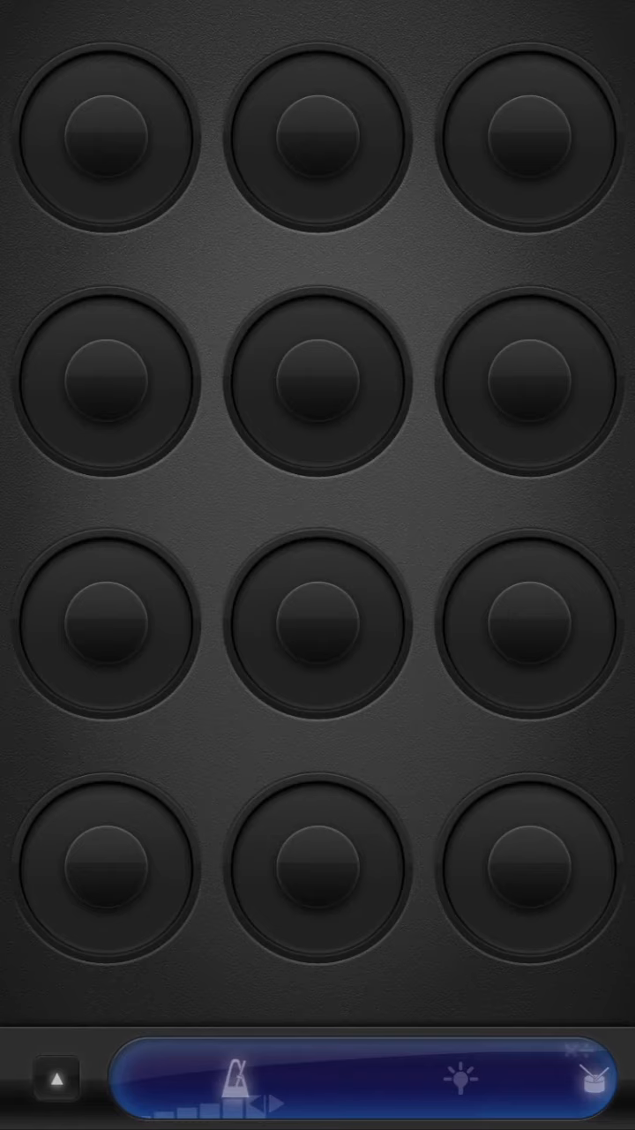
pyautogui.click(466, 1077)
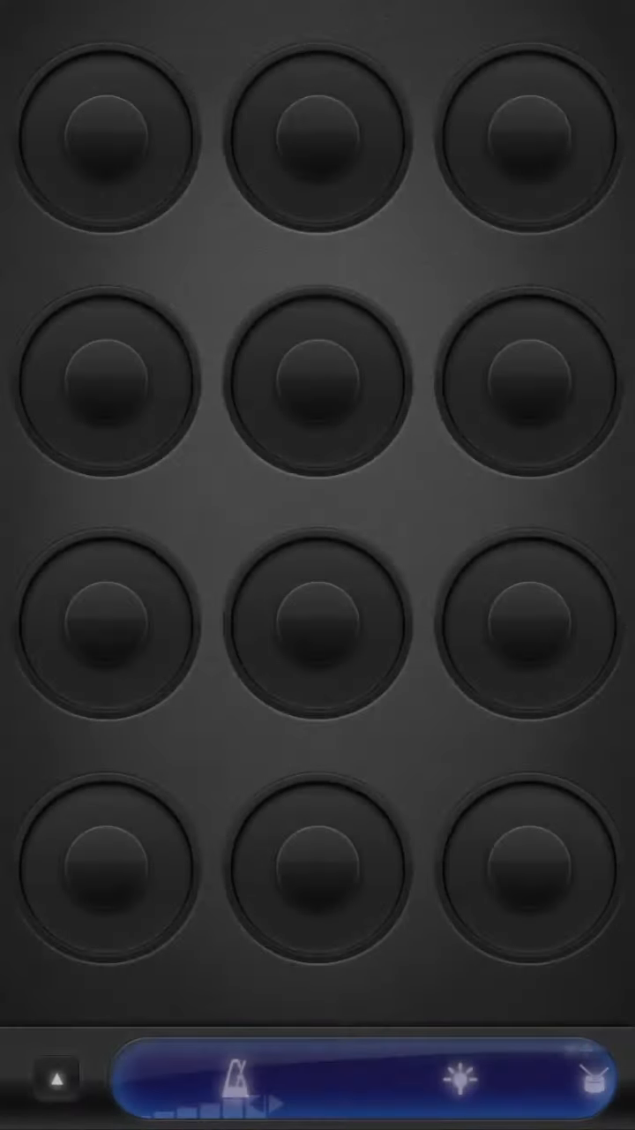
# Step: Record and close a first loop in the bottom-centre circle so it plays back
pyautogui.click(318, 882)
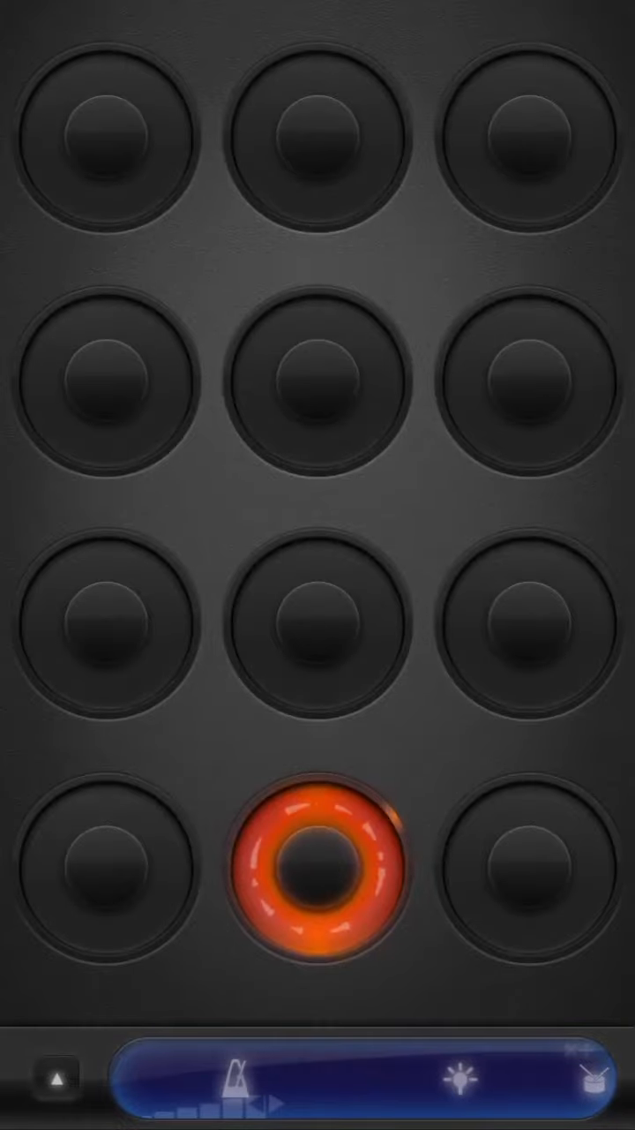
pyautogui.click(318, 882)
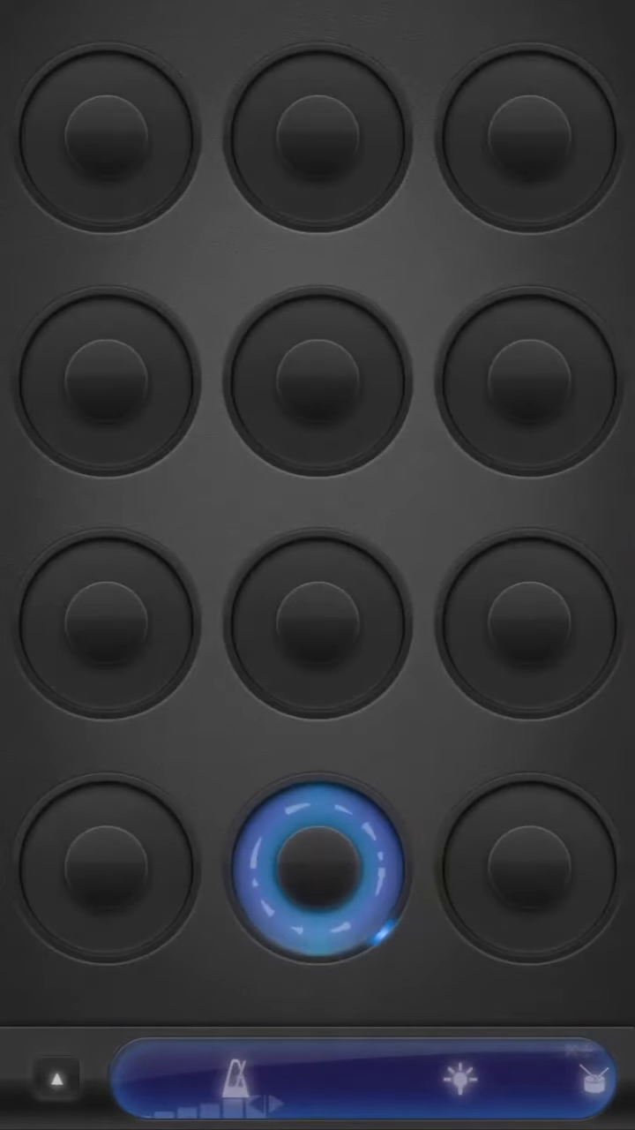
# Step: Record and close a second loop in the bottom-left circle
pyautogui.click(105, 873)
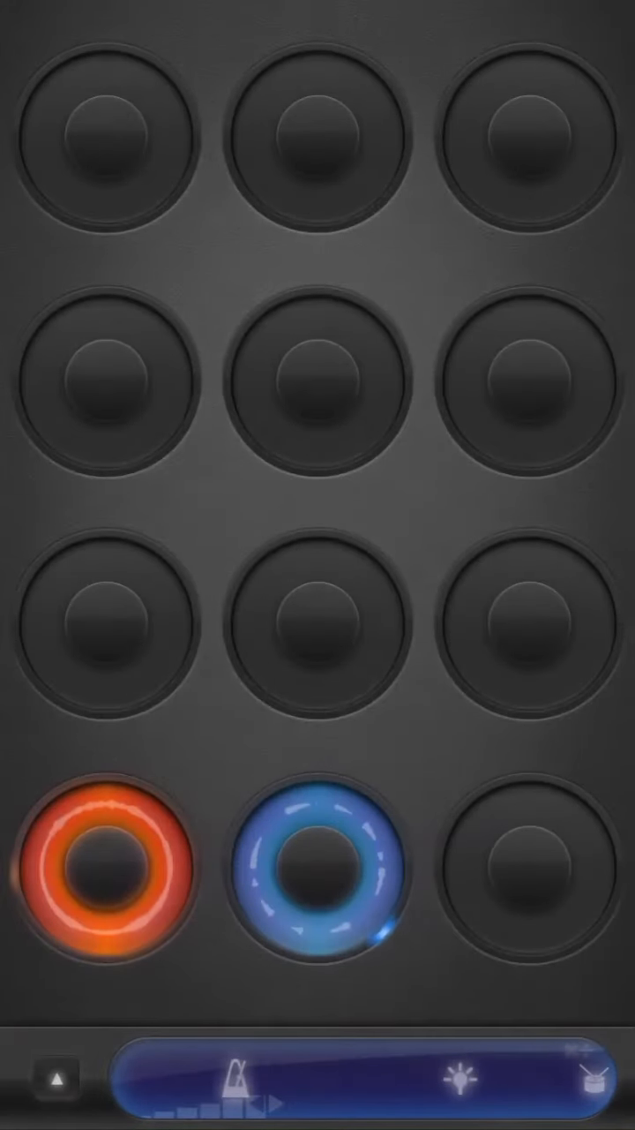
pyautogui.click(106, 873)
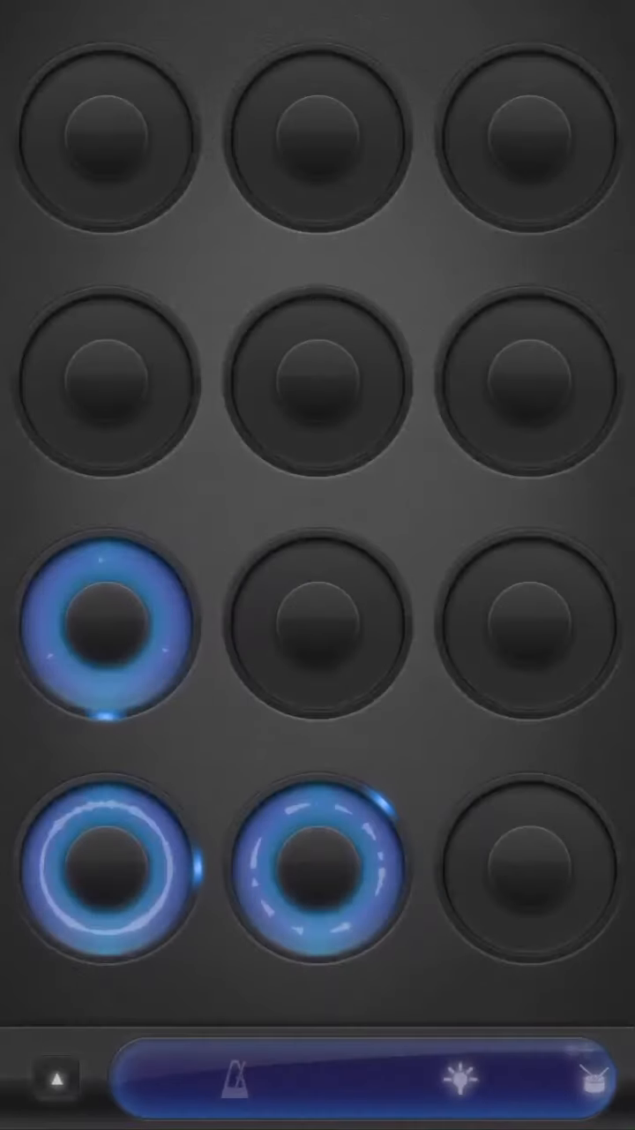
# Step: Twist the bottom-left loop's volume down to about -2.8 dB
pyautogui.click(106, 874)
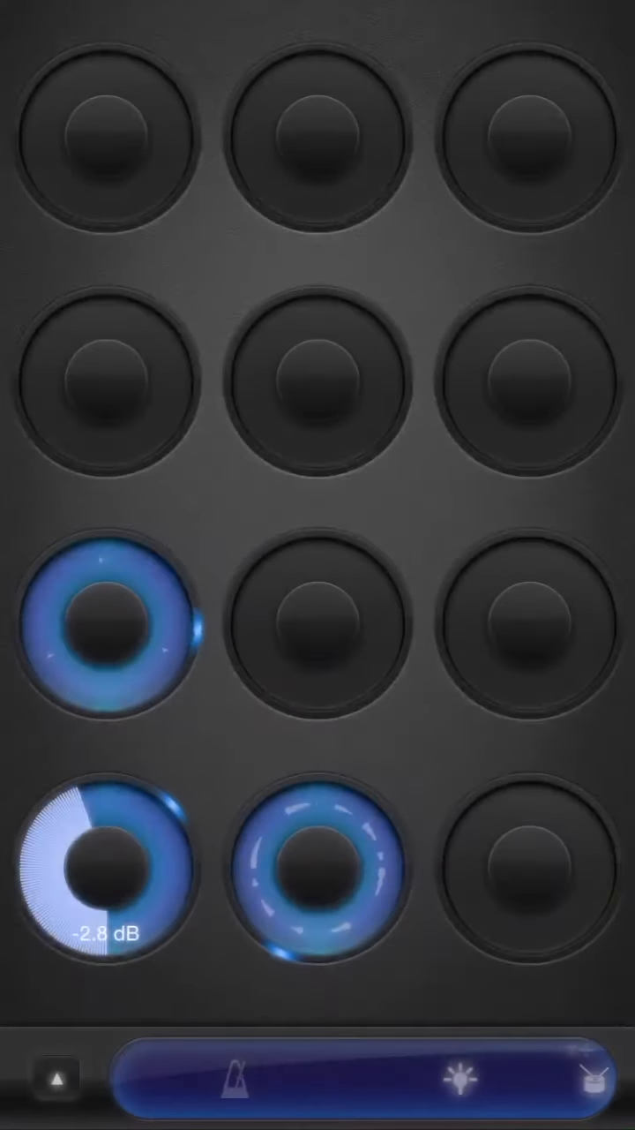
pyautogui.click(106, 874)
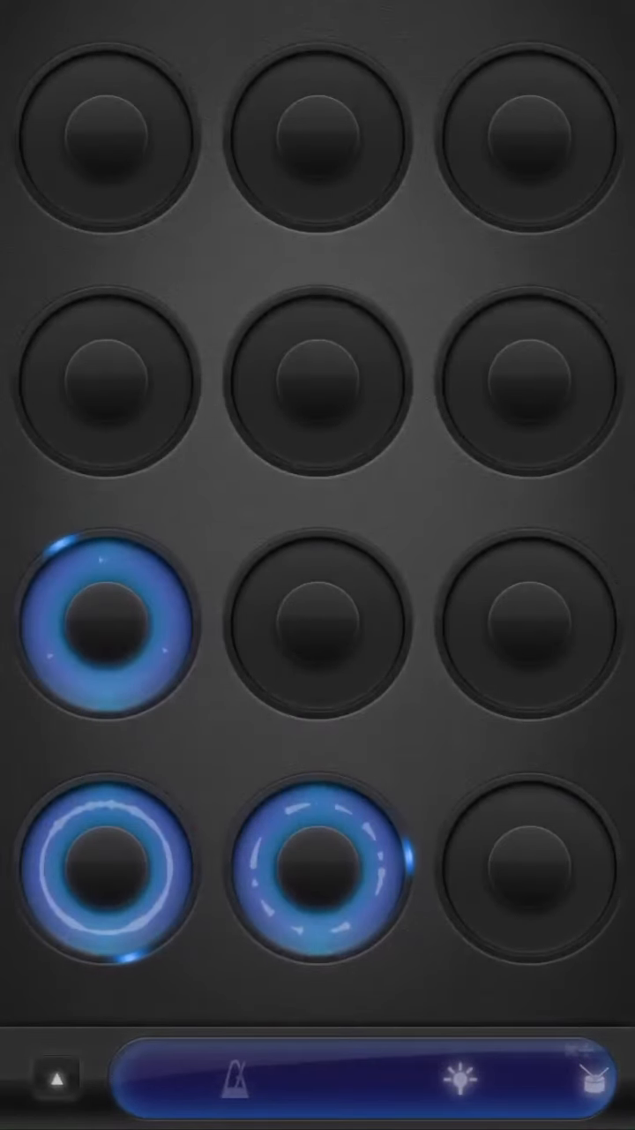
# Step: Record a fourth loop in the bottom-right slot and let it play
pyautogui.click(527, 882)
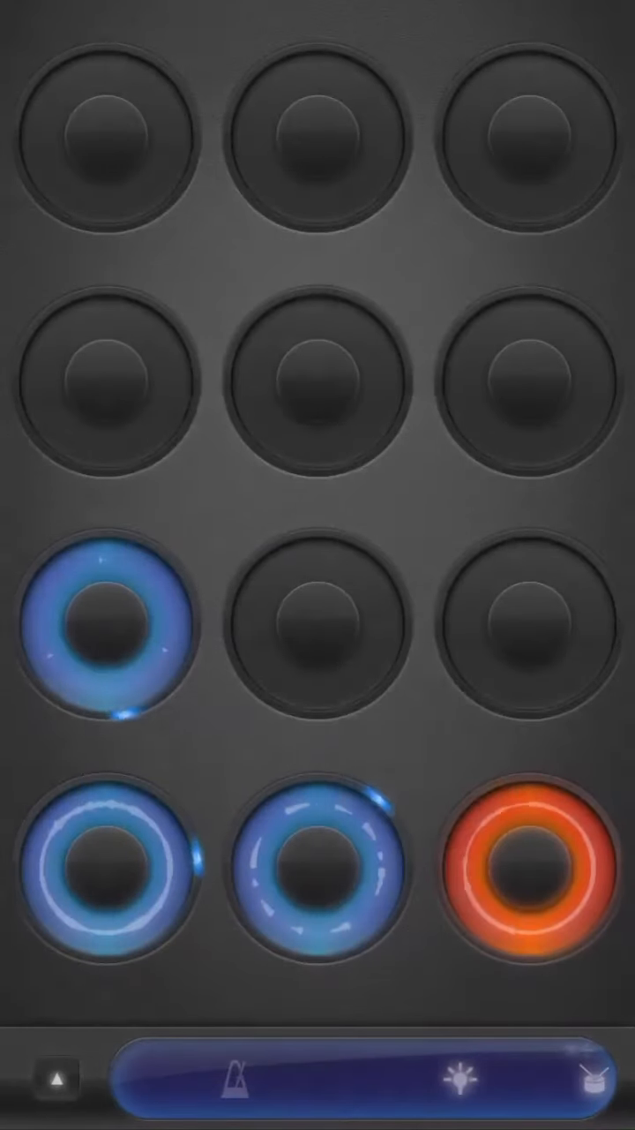
pyautogui.click(529, 885)
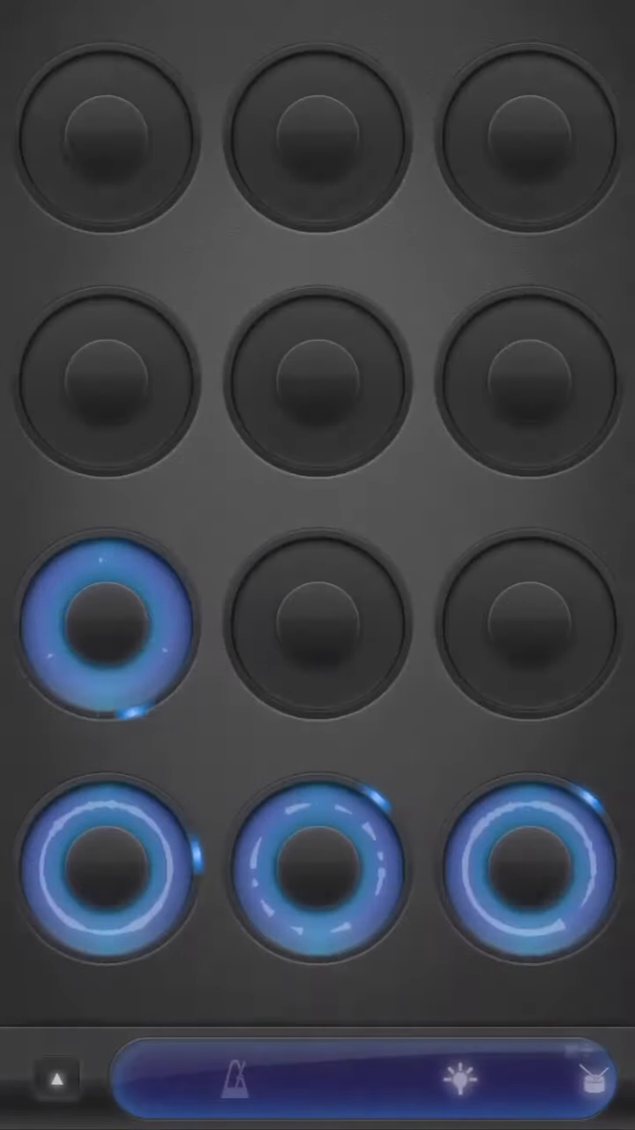
pyautogui.click(526, 621)
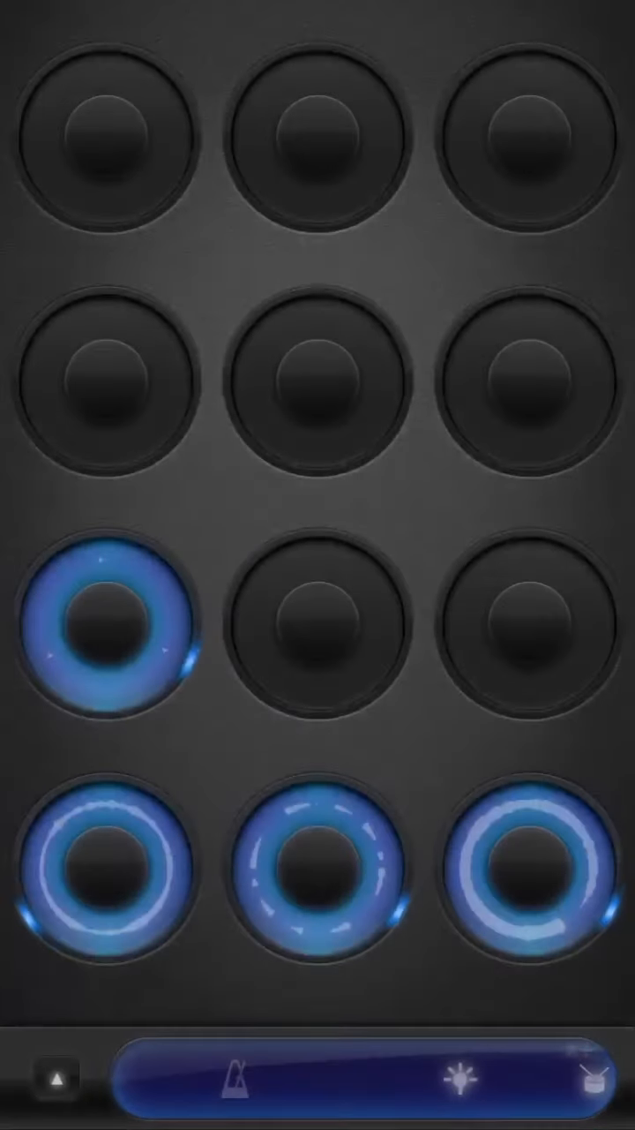
# Step: Record a fifth loop in the third-row right cell, then pause all loops
pyautogui.click(526, 626)
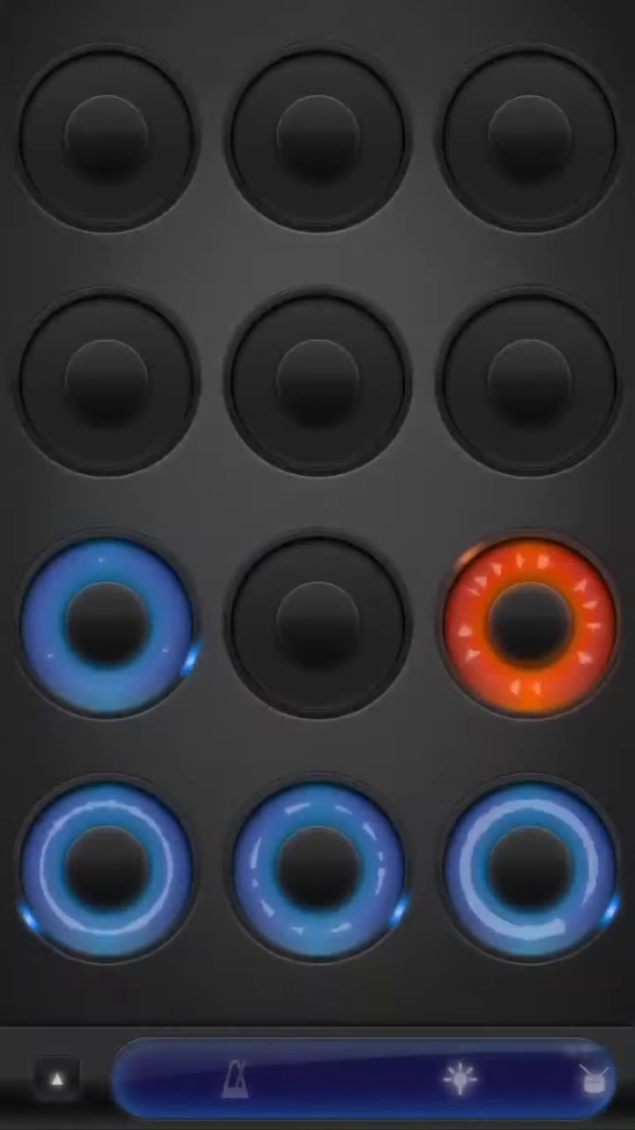
pyautogui.click(534, 626)
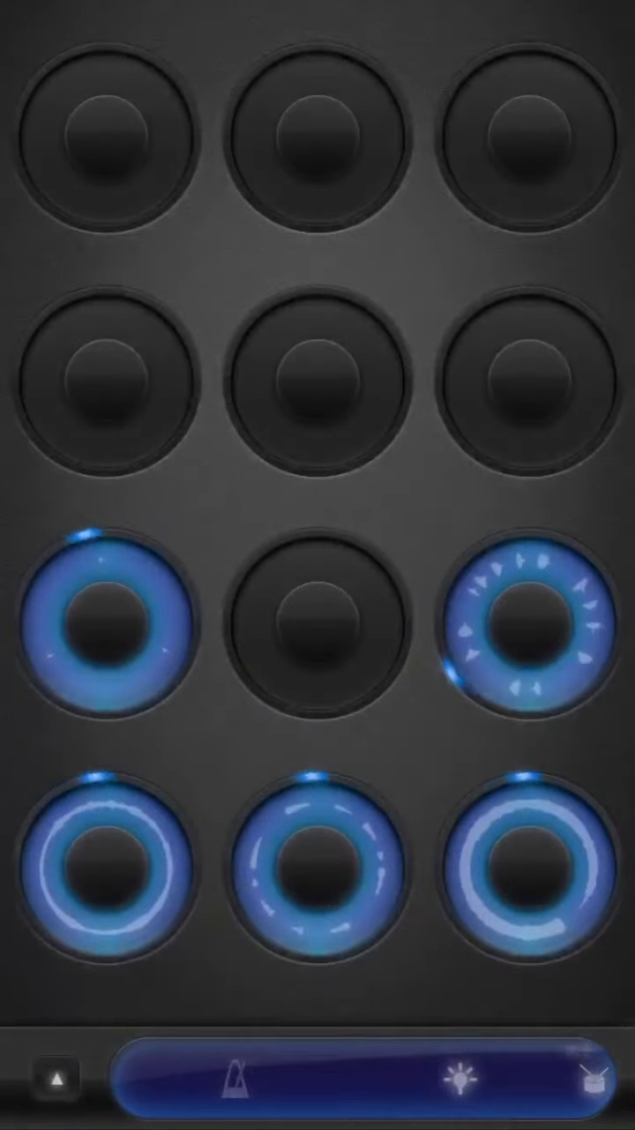
pyautogui.click(235, 1077)
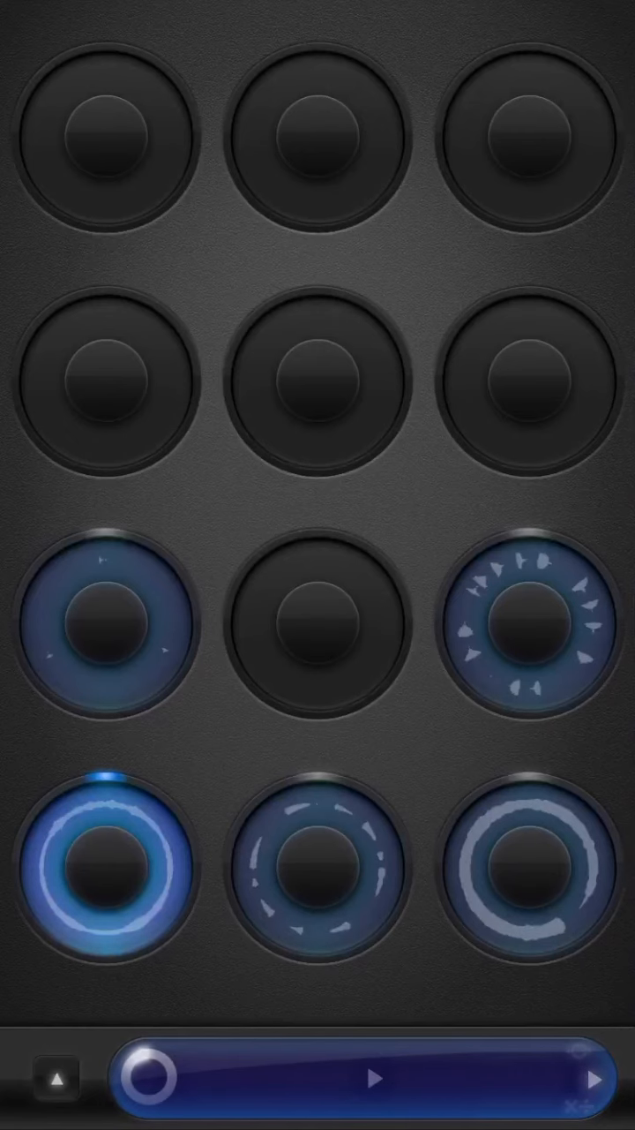
# Step: Bring up the main menu from the bottom-left of the toolbar
pyautogui.click(55, 1077)
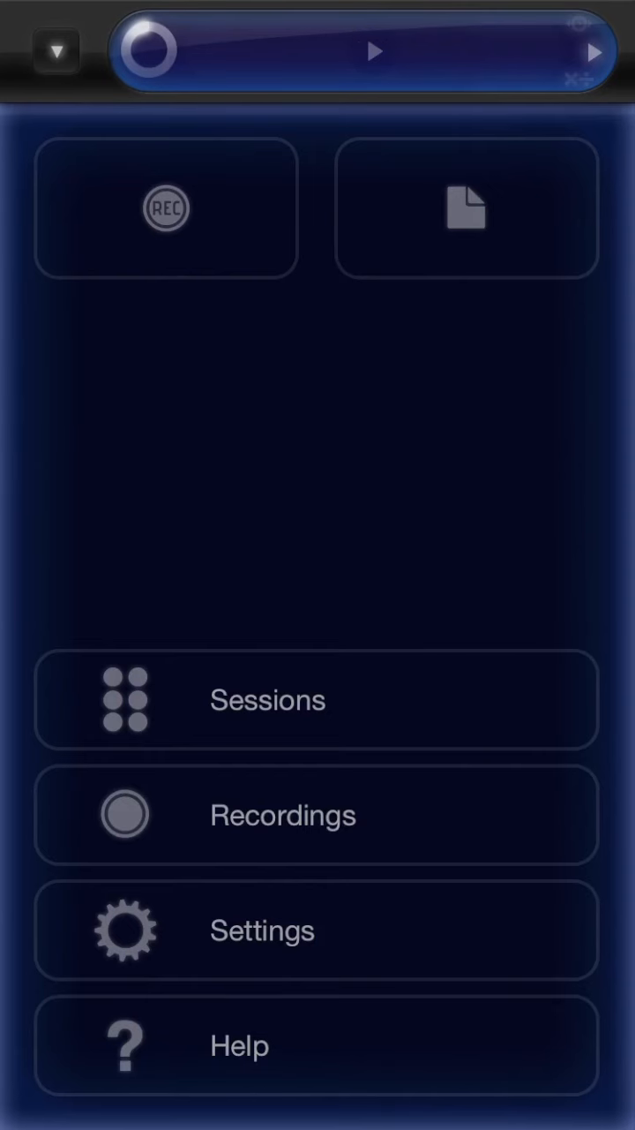
# Step: Start REC on the loop output, then show the saved Recordings list
pyautogui.click(165, 209)
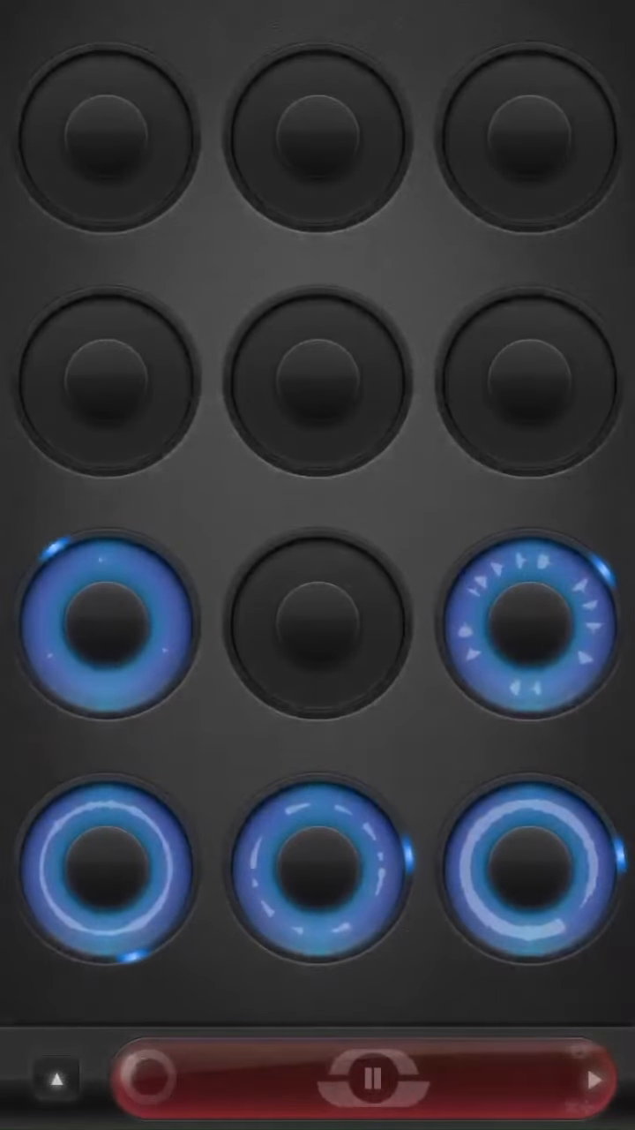
pyautogui.click(368, 1077)
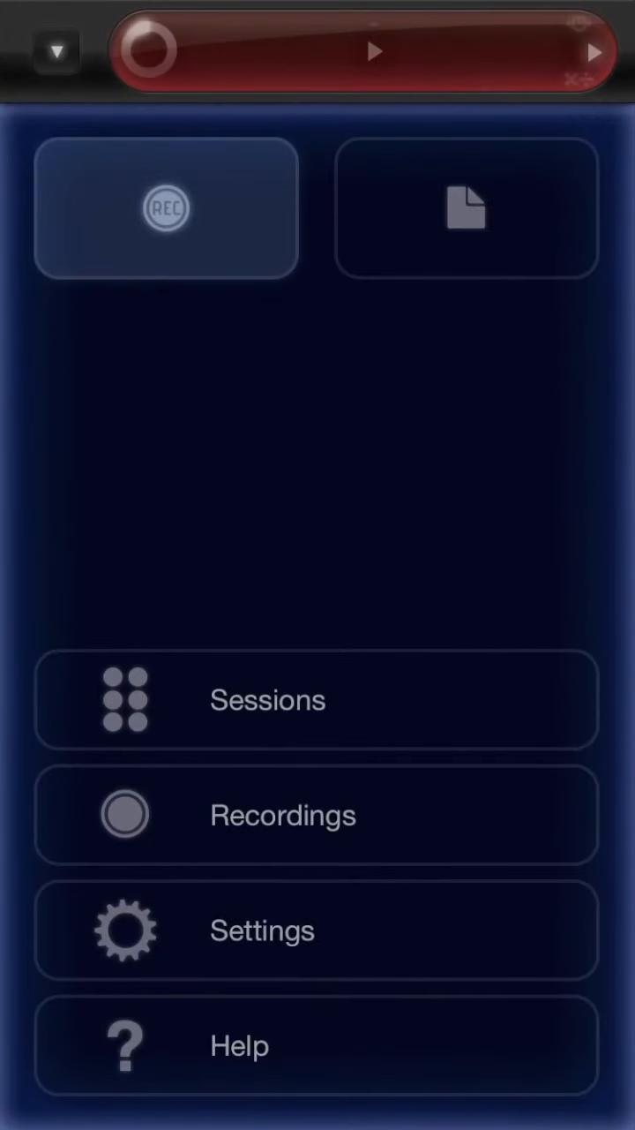
pyautogui.click(166, 208)
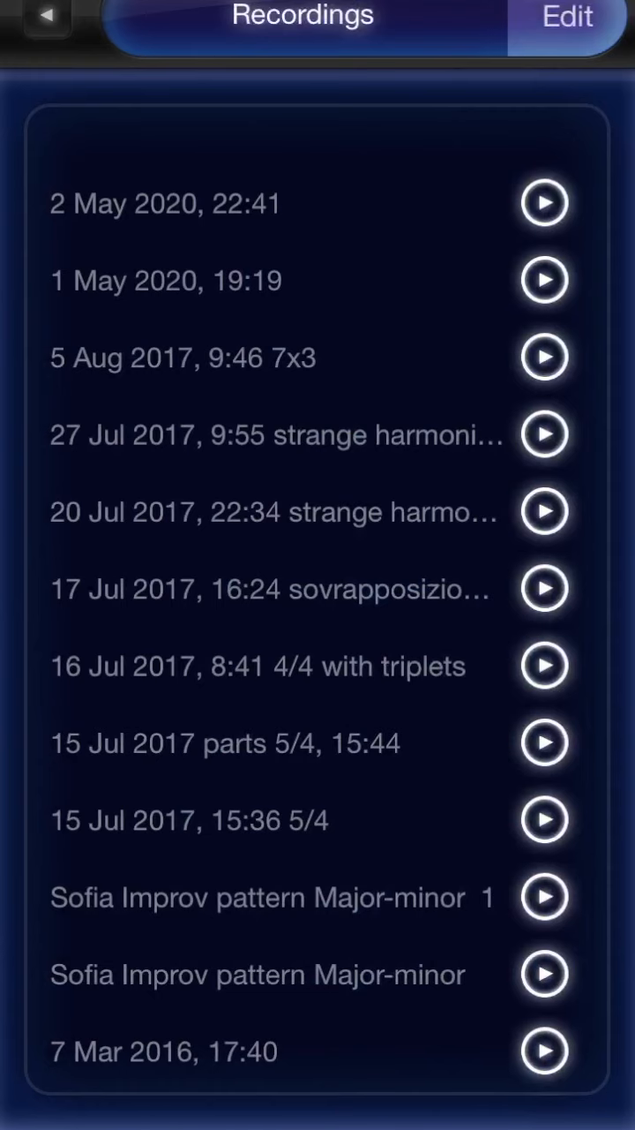
# Step: Leave Recordings and show the saved Sessions list
pyautogui.click(46, 20)
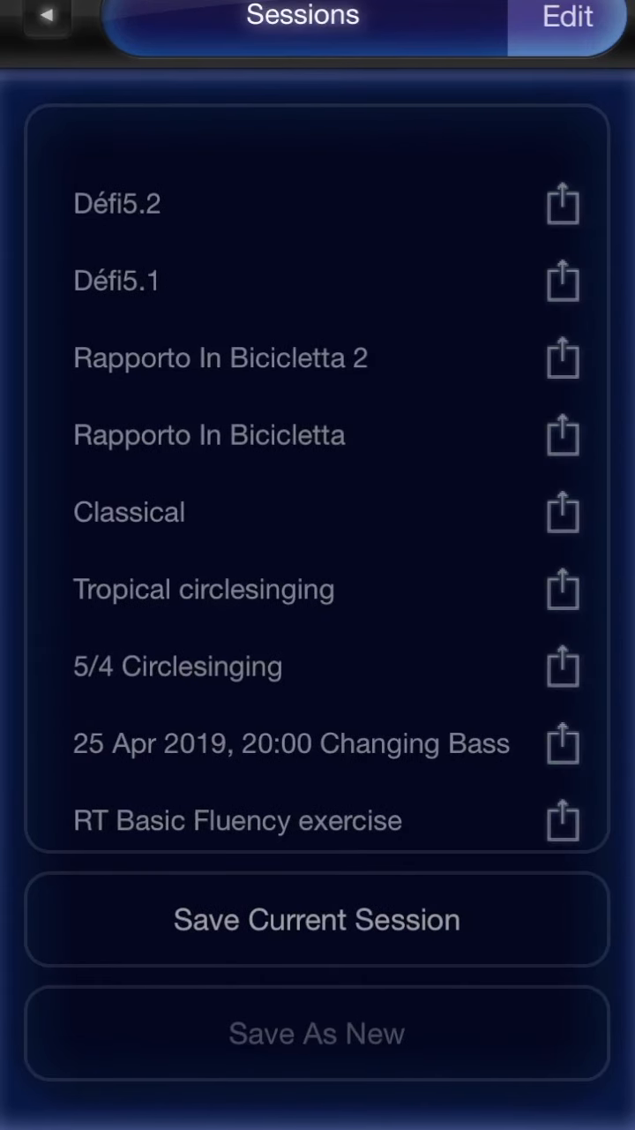
# Step: Save the current session, replacing the suggested date name with 'Défi5'
pyautogui.click(318, 918)
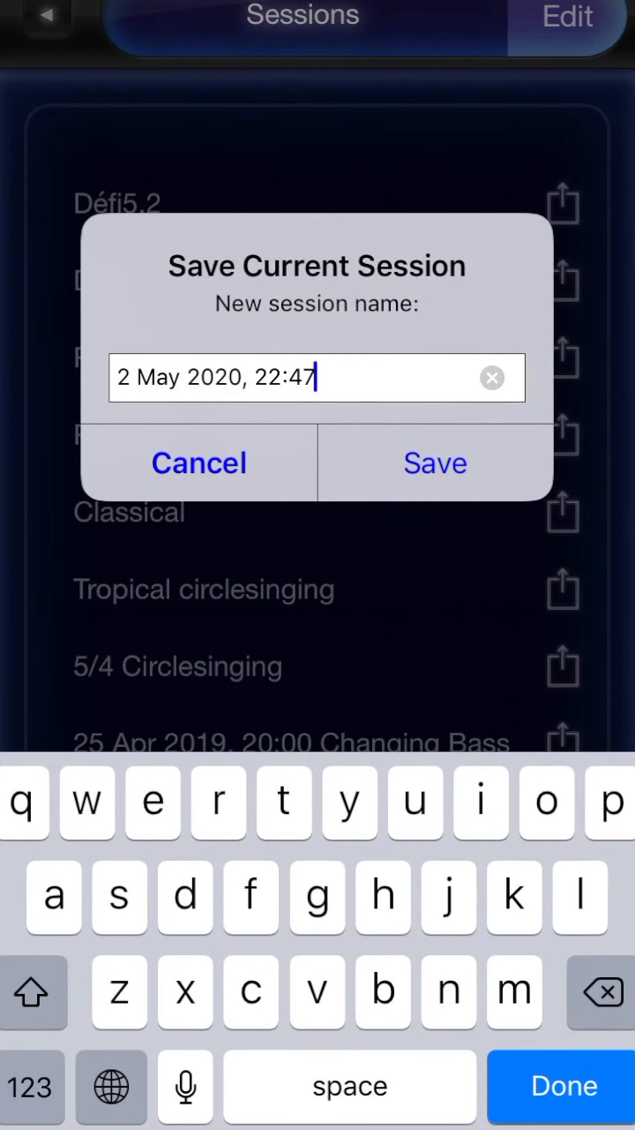
pyautogui.click(492, 378)
pyautogui.write('Déf')
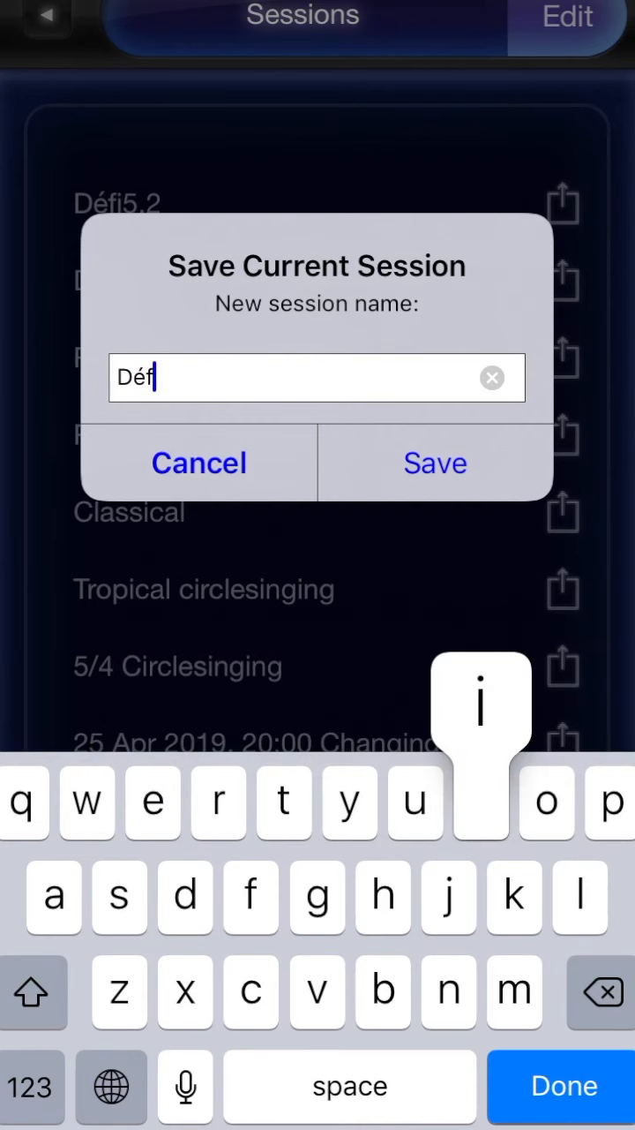
pyautogui.write('5')
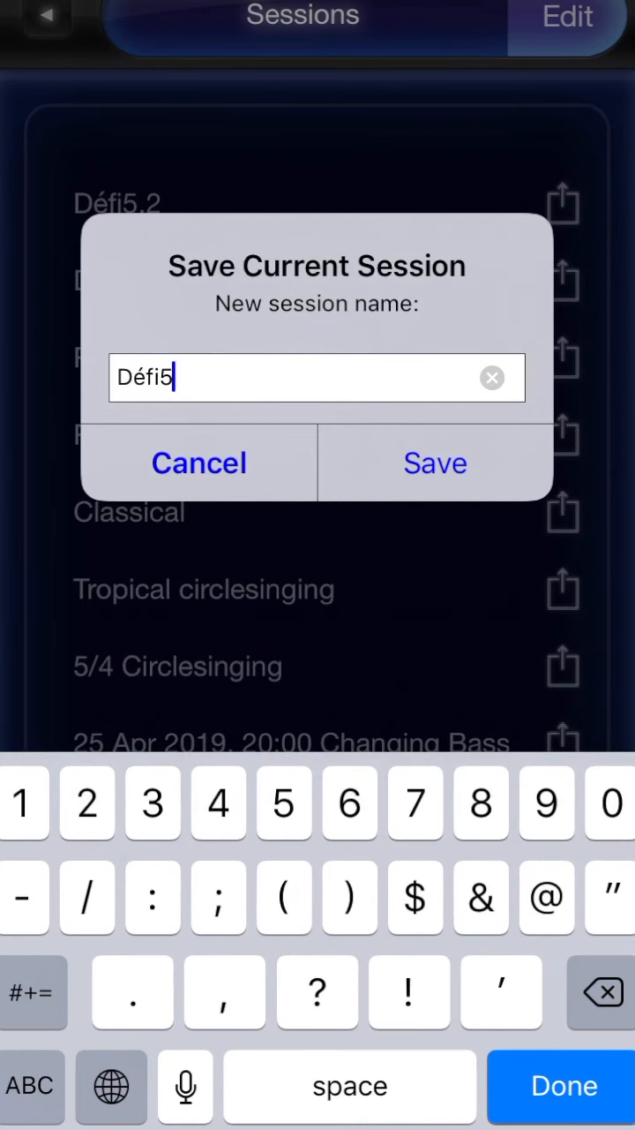